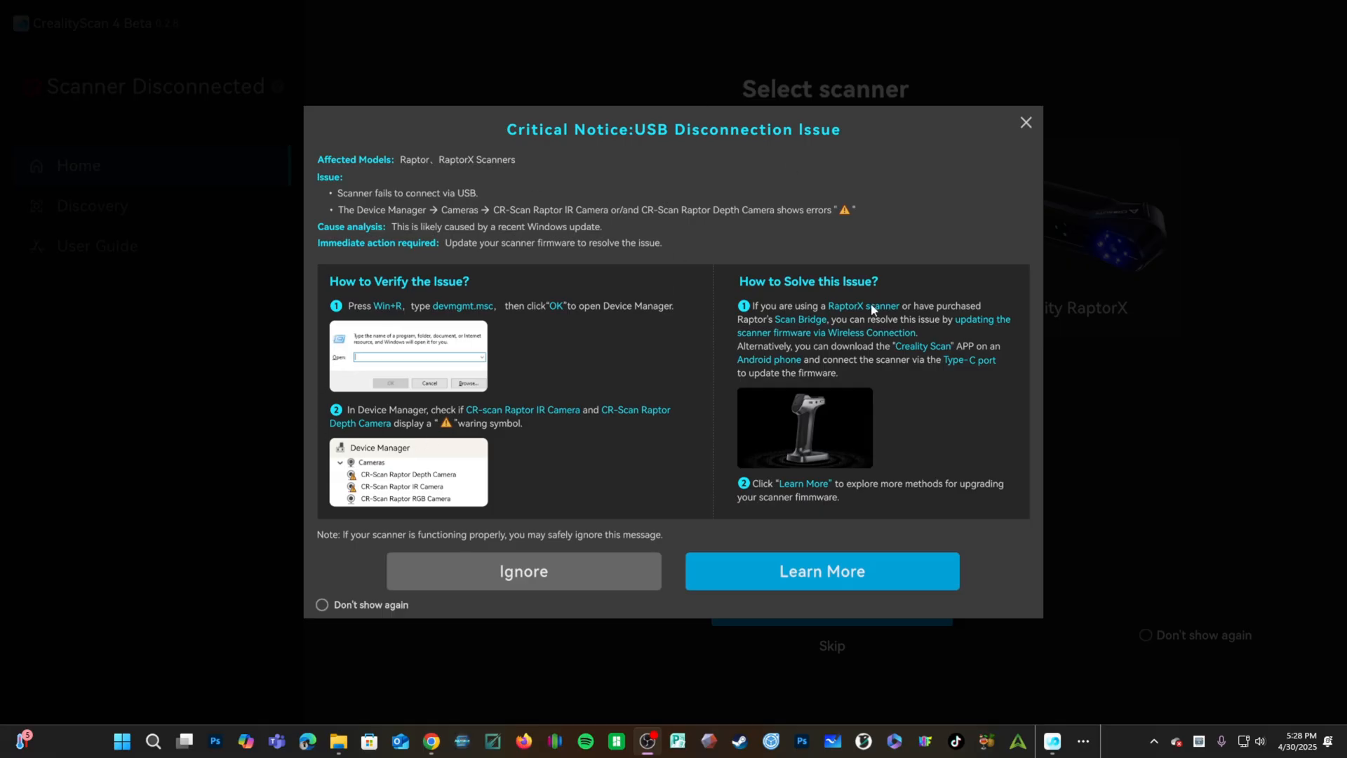
mouse_move(815, 252)
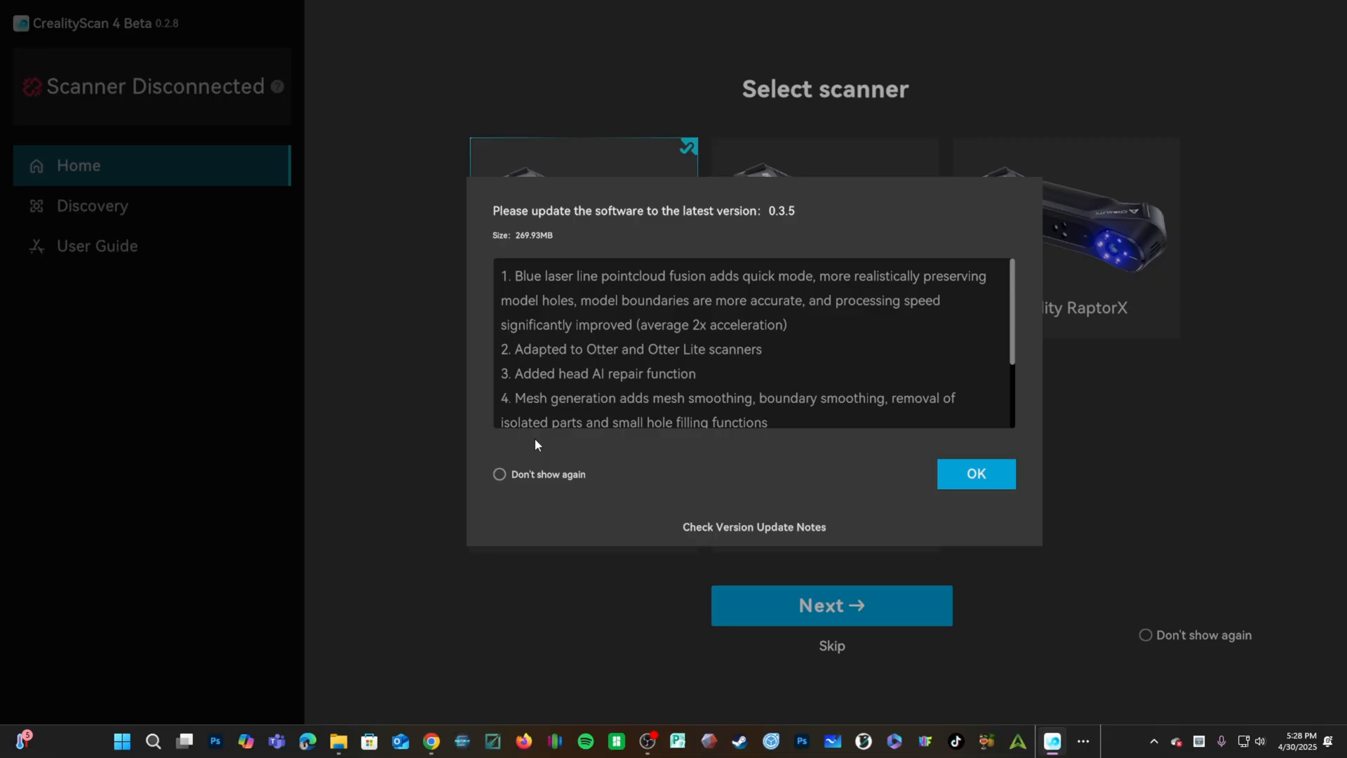
mouse_move(791, 337)
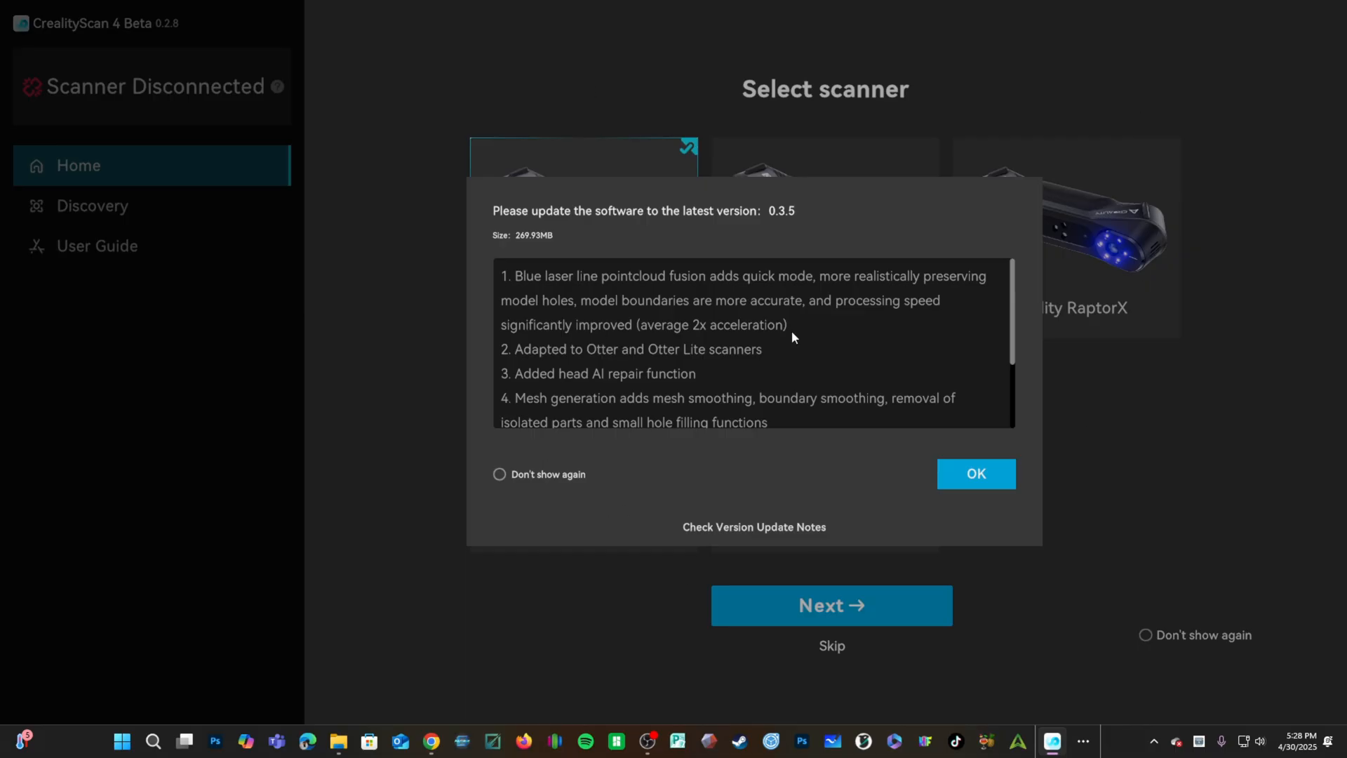
Scroll through the 0.3.5 release notes and confirm downloading version 0.3.5
scroll(down, 3)
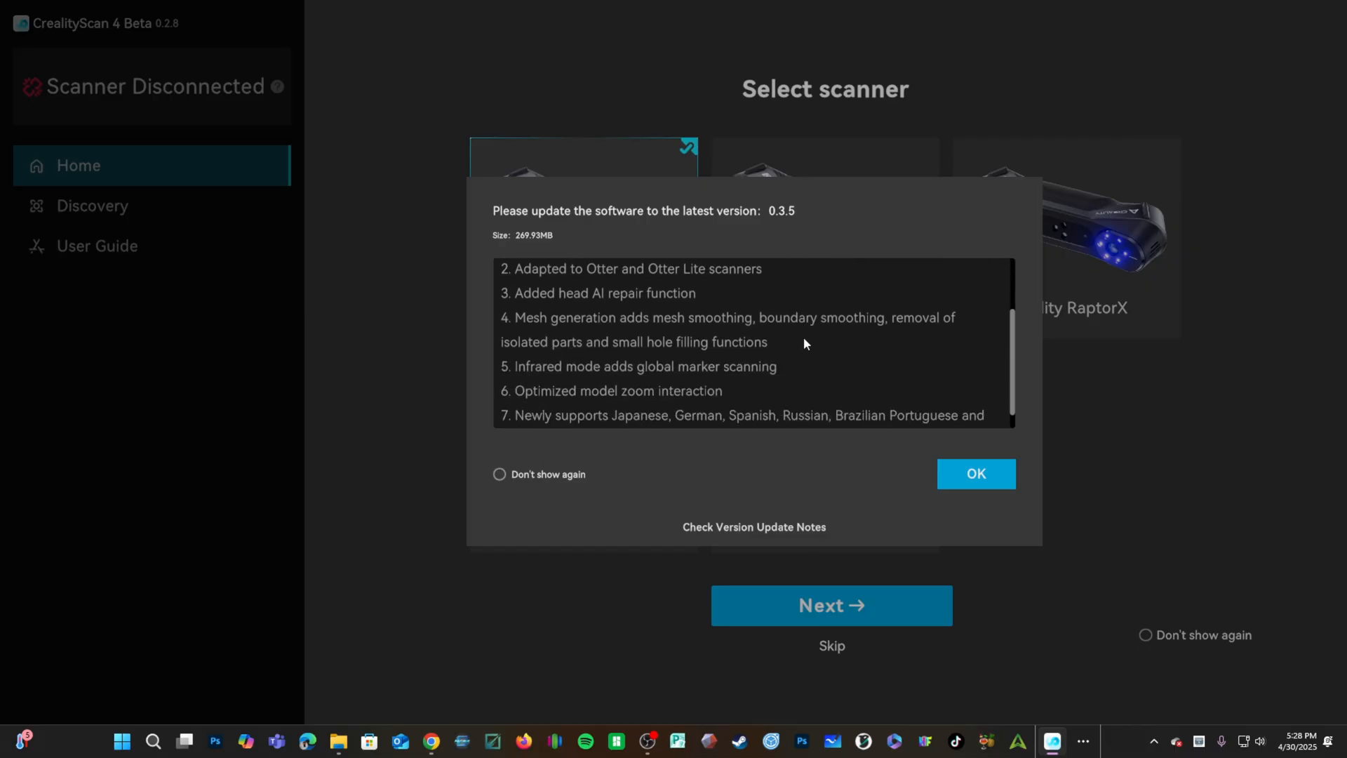
click(975, 474)
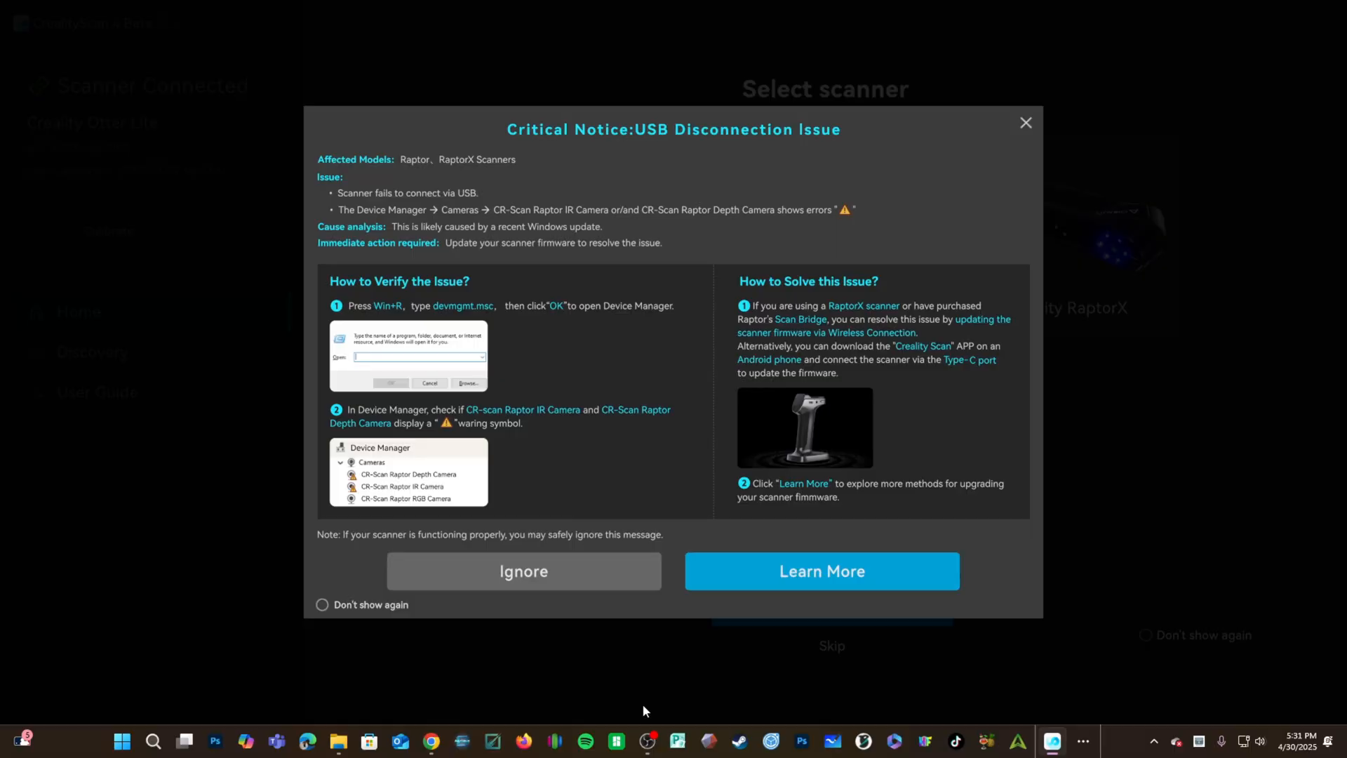
mouse_move(411, 418)
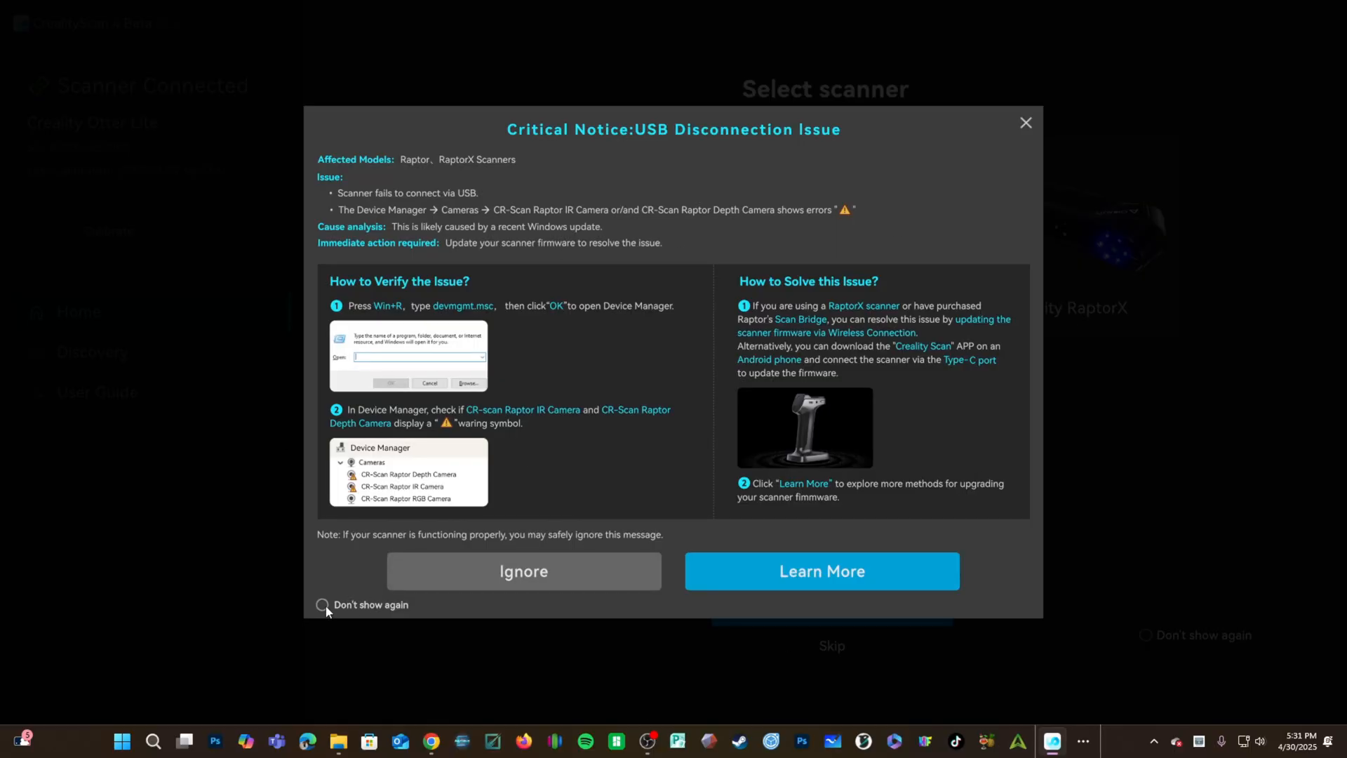
mouse_move(484, 601)
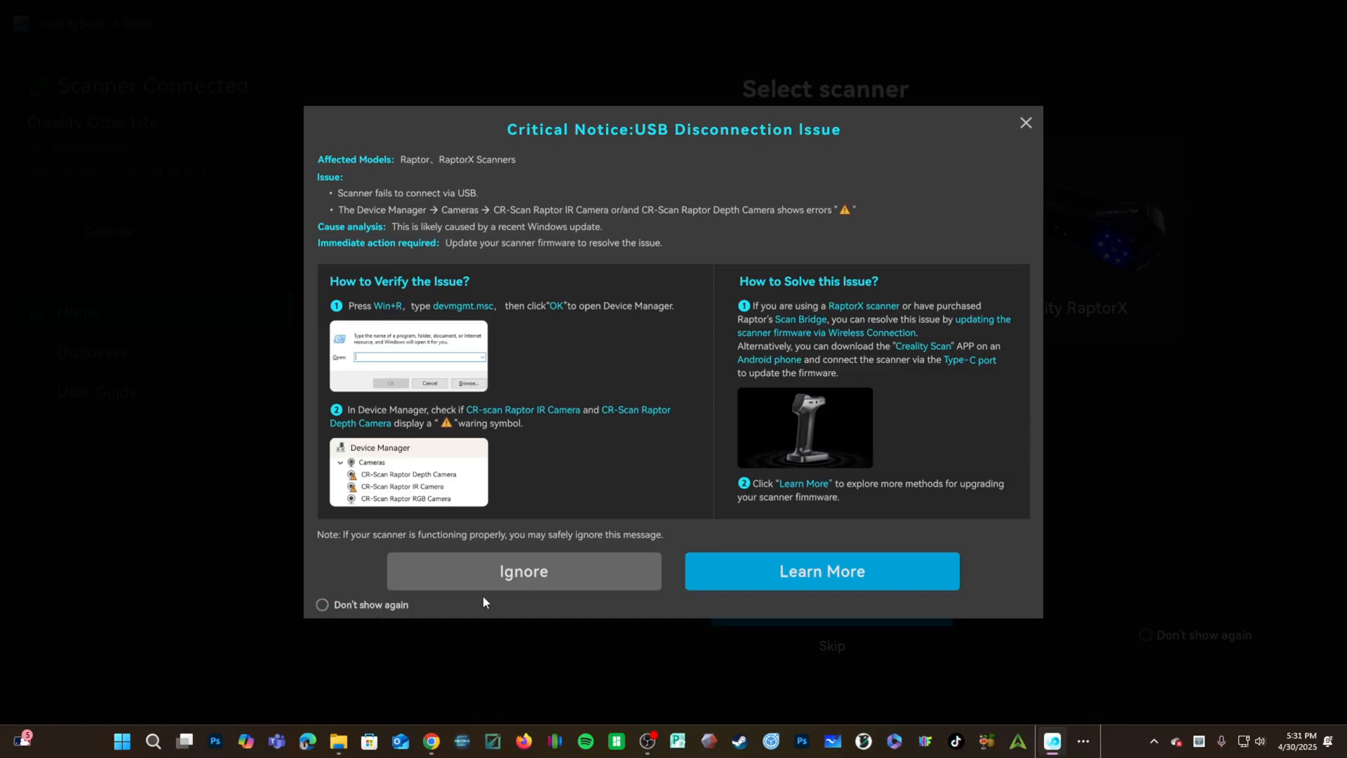
Ignore the Critical Notice about USB disconnection issues with Raptor scanners
click(522, 570)
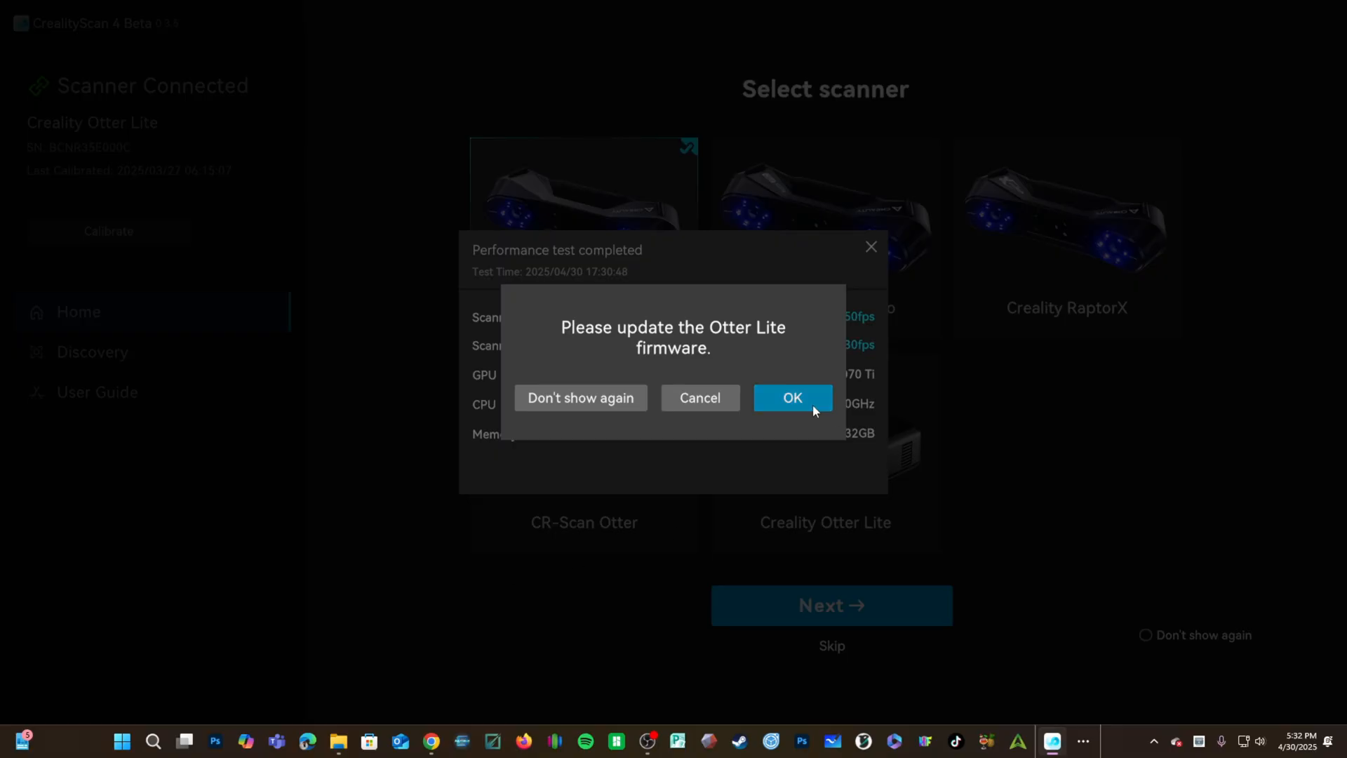
Confirm the 'Please update the Otter Lite firmware' prompt after the performance test
click(790, 397)
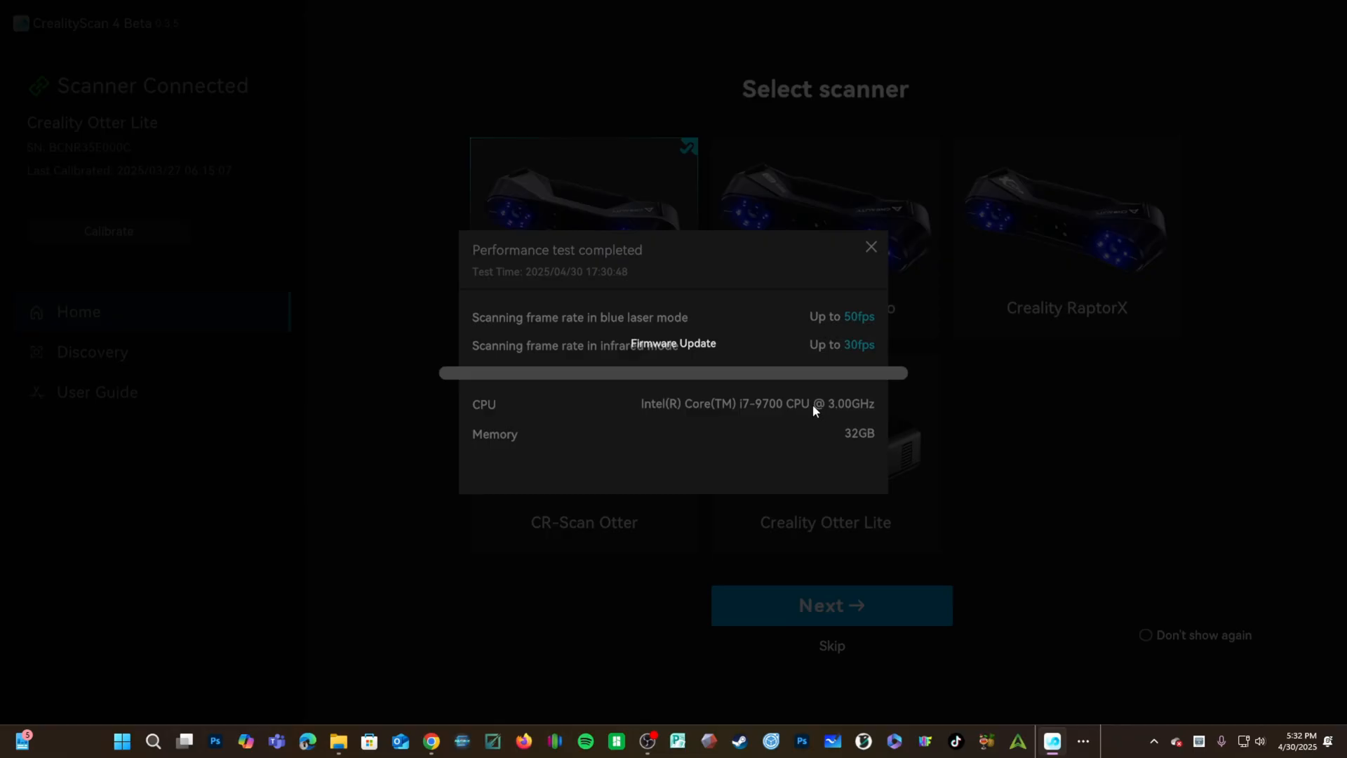